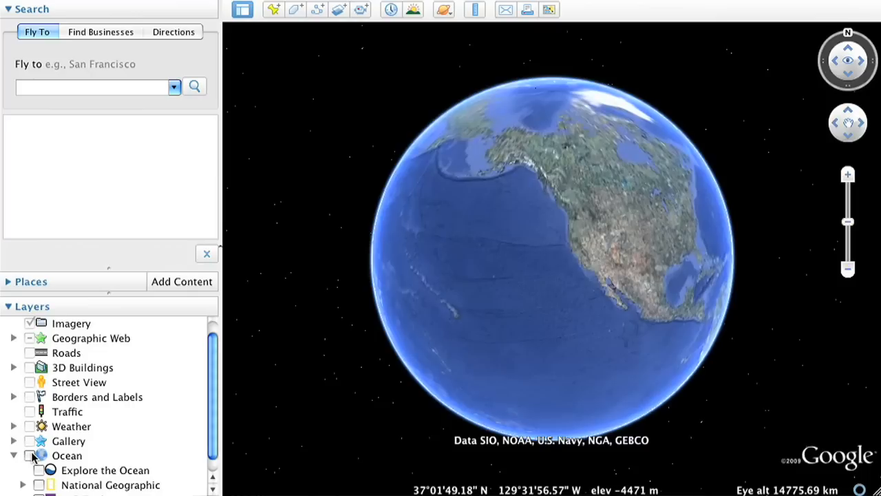
Enable the Explore the Ocean layer and fly down to the seafloor near Hawaii
{"action": "left_click", "coordinate": [30, 455]}
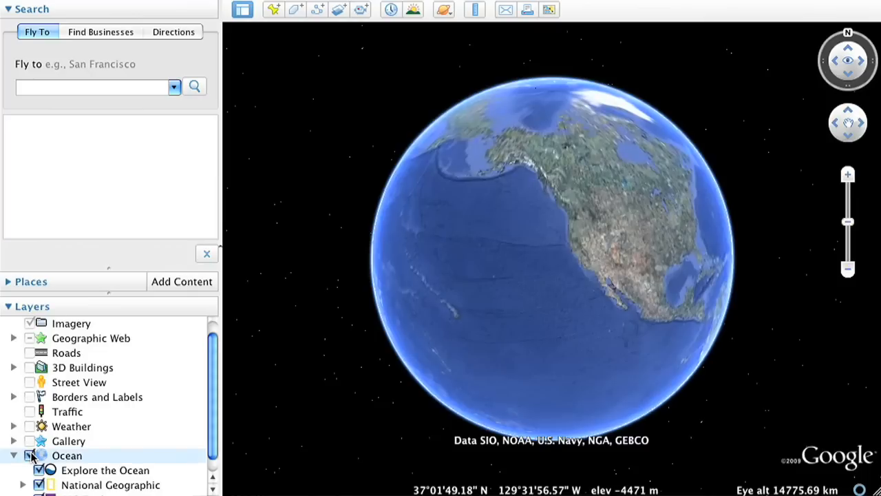
{"action": "left_click", "coordinate": [31, 455]}
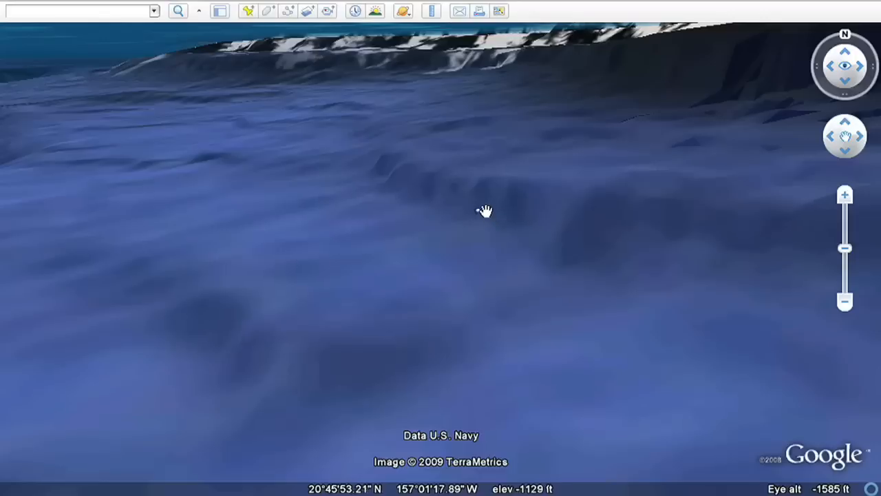
Fly to the Mediterranean coast's ocean markers and dive below the surface near the mountains
{"action": "left_click", "coordinate": [480, 213]}
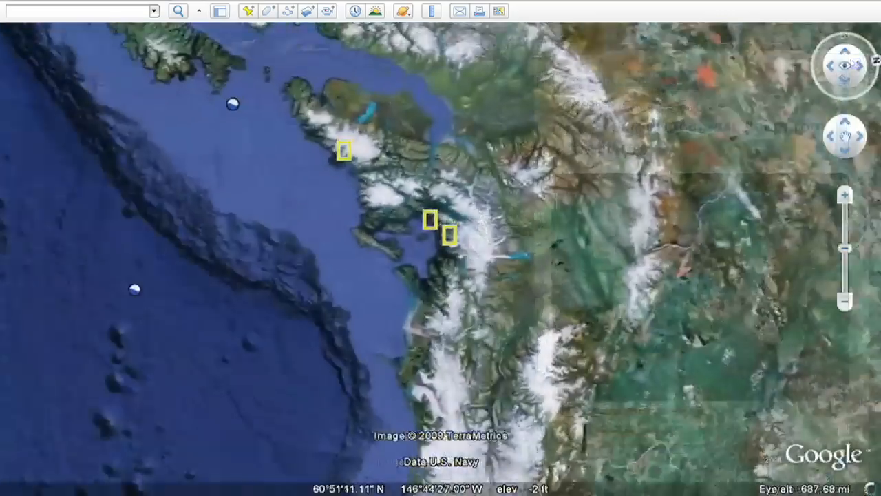
{"action": "scroll", "scroll_direction": "up", "scroll_amount": 3}
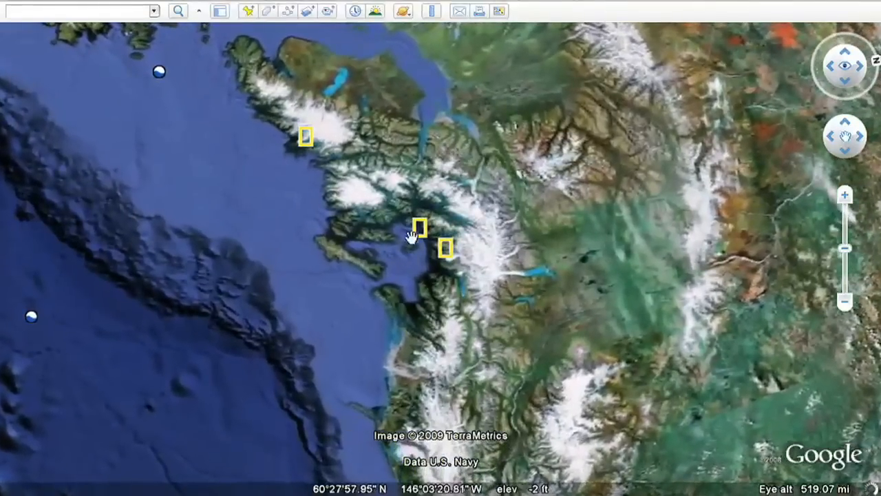
{"action": "left_click", "coordinate": [420, 226]}
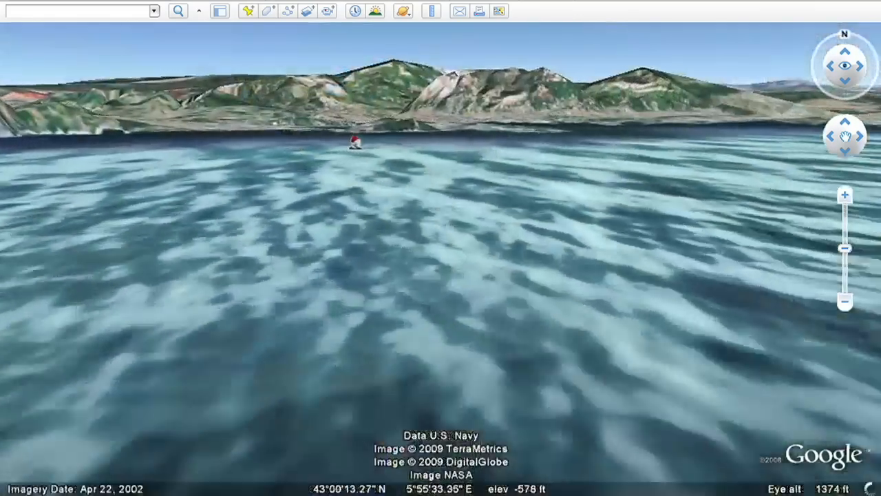
Stop at the underwater Shrimp marker, then start the shark tour over the Indian Ocean
{"action": "left_click", "coordinate": [353, 139]}
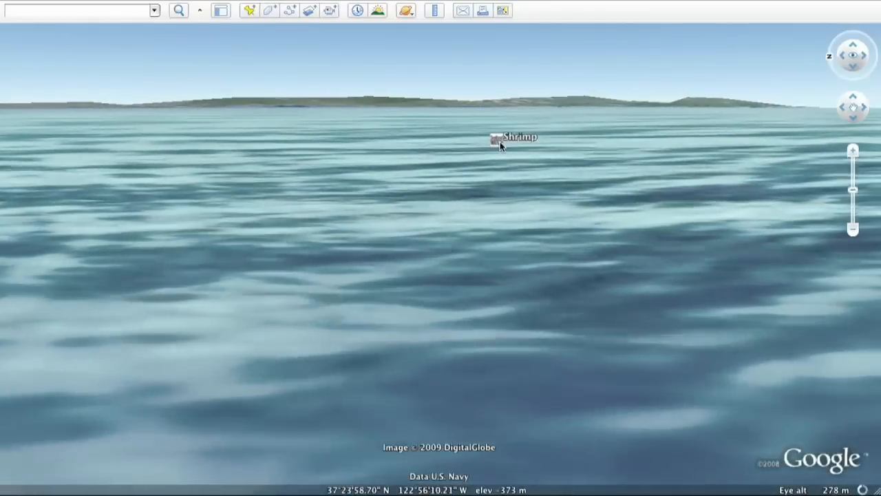
{"action": "left_click", "coordinate": [496, 141]}
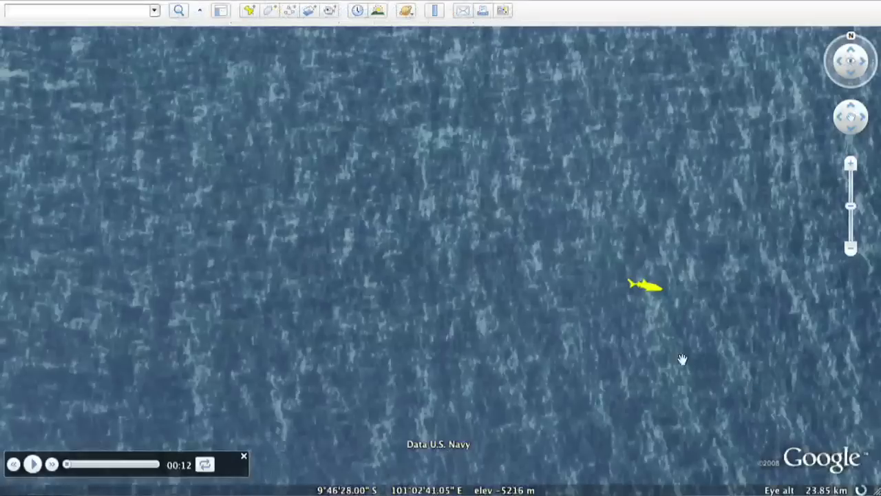
Fly to the Pacific Vampire squid marker and open its BBC Planet Earth balloon
{"action": "left_click", "coordinate": [647, 285]}
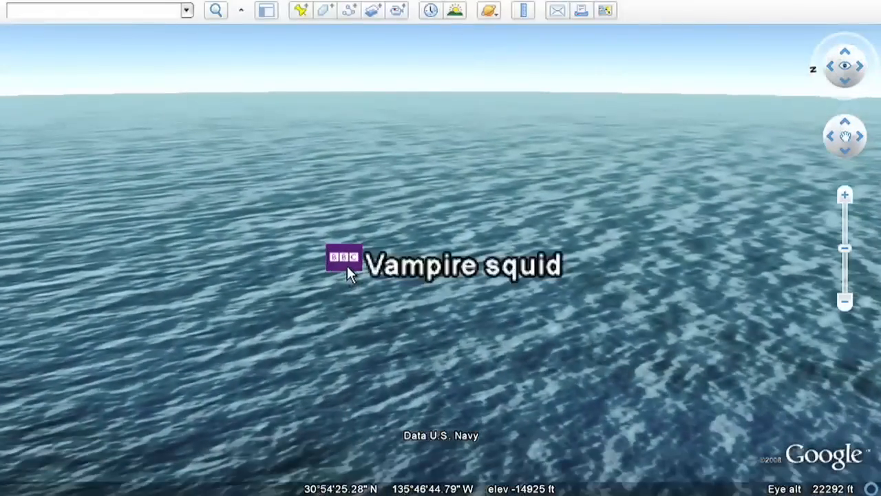
{"action": "left_click", "coordinate": [343, 258]}
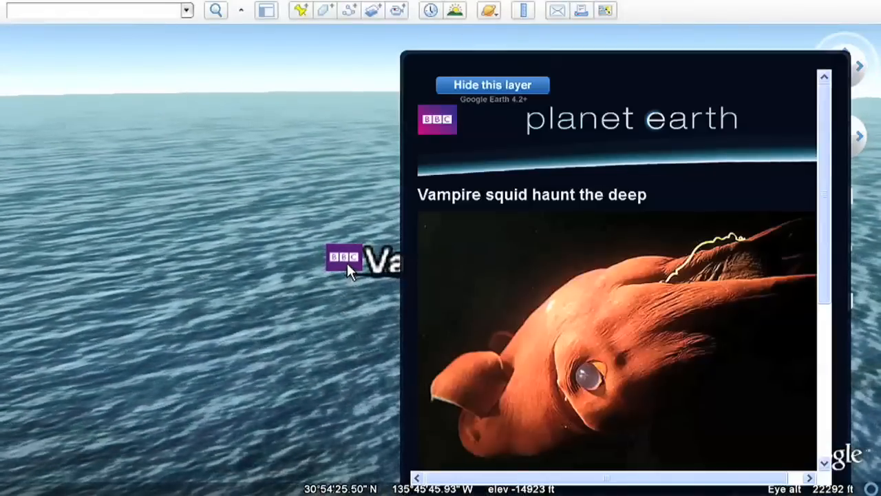